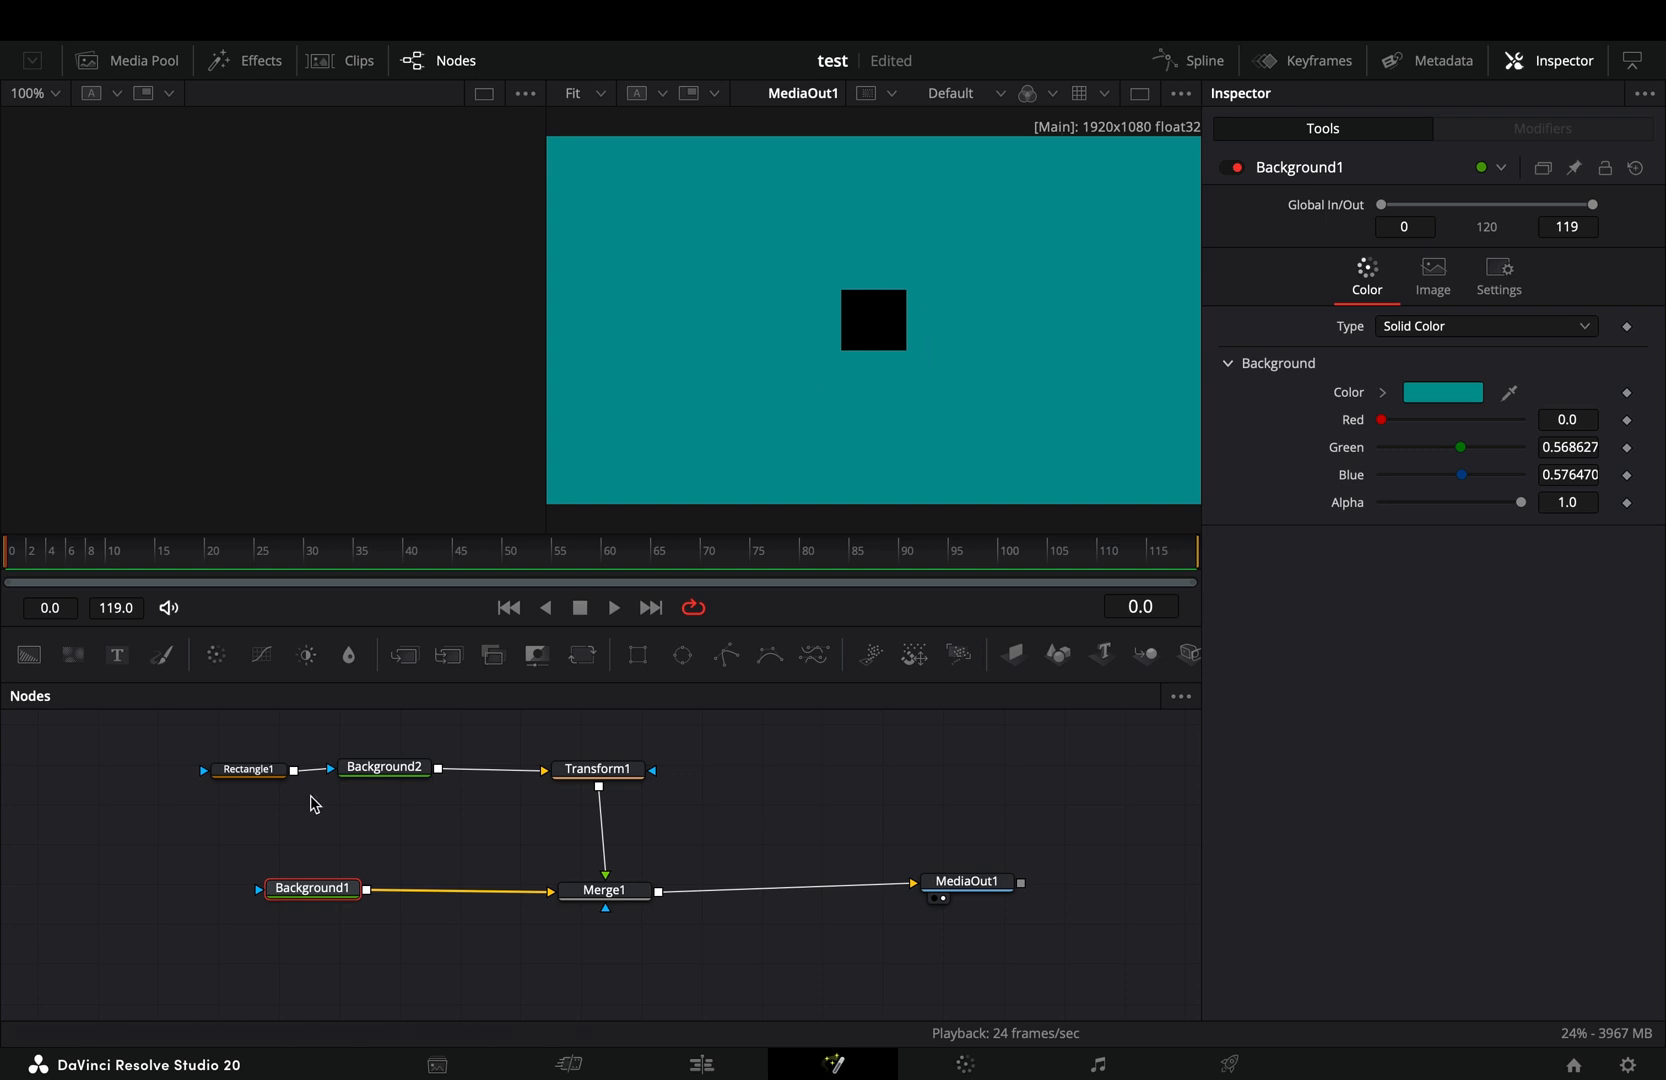
Step: Select the Transform1 node to keyframe its Size, reaching about 2.87 at frame 14
left_click(597, 769)
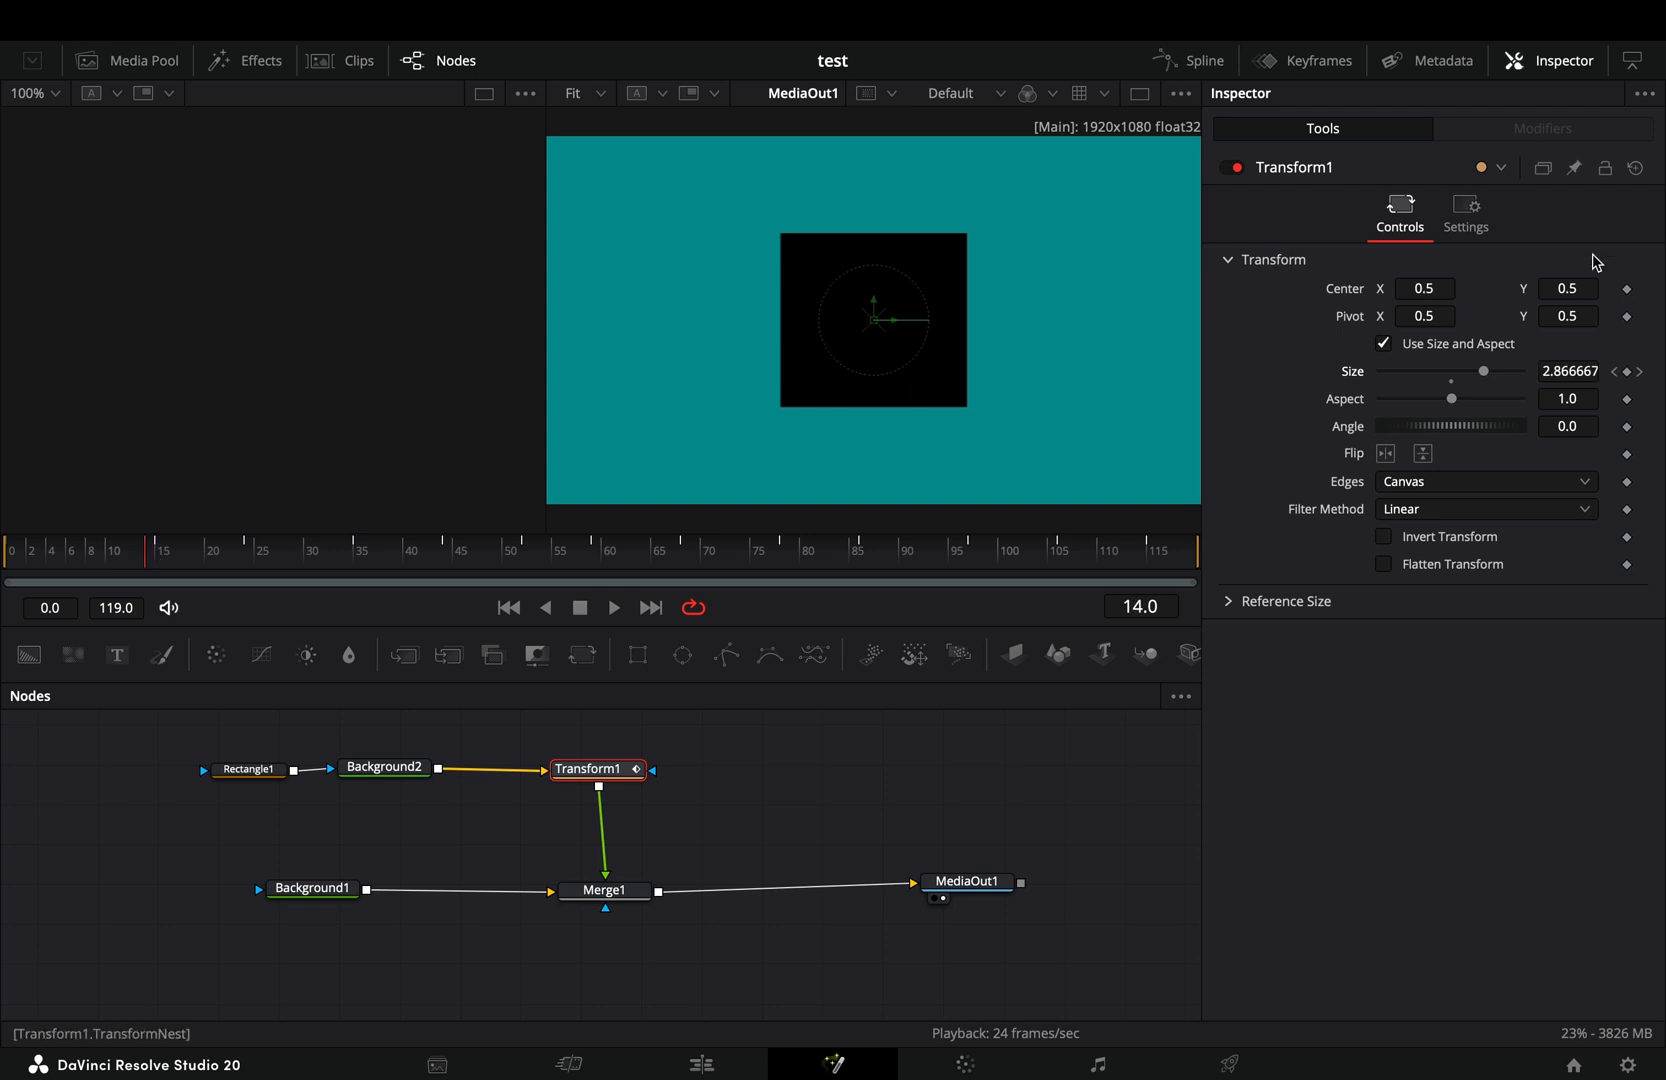
left_click(1570, 371)
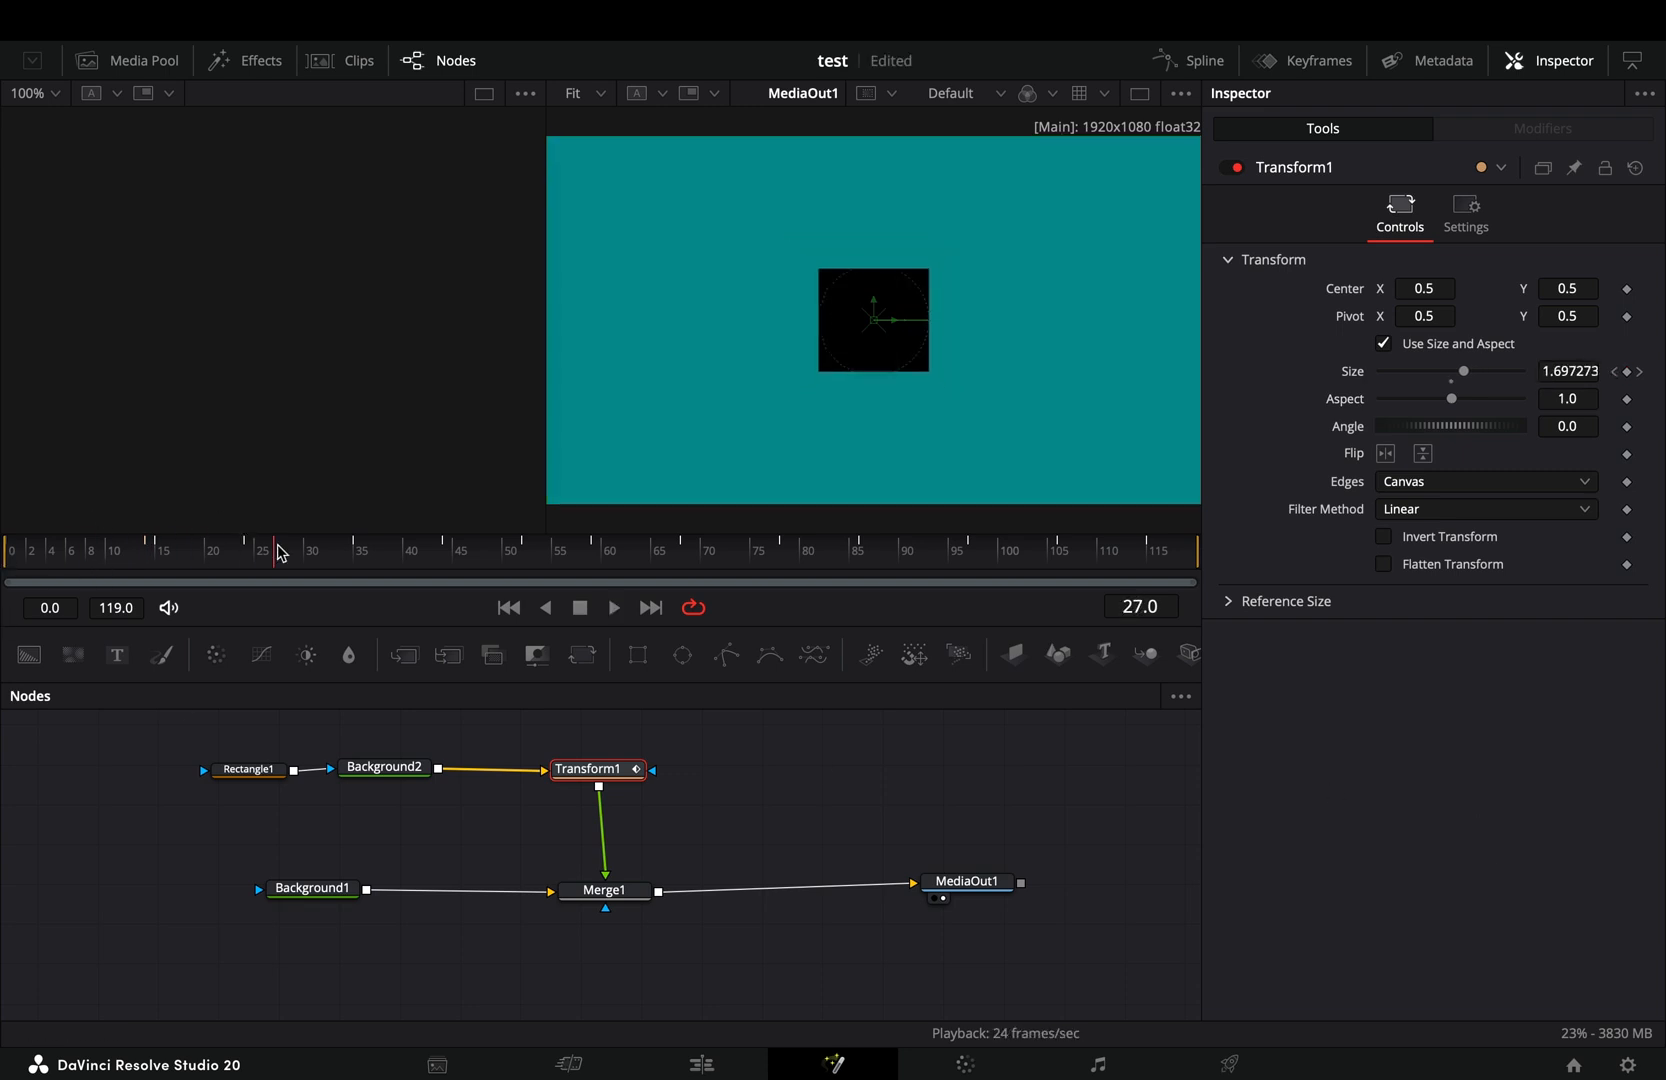
mouse_move(1014, 551)
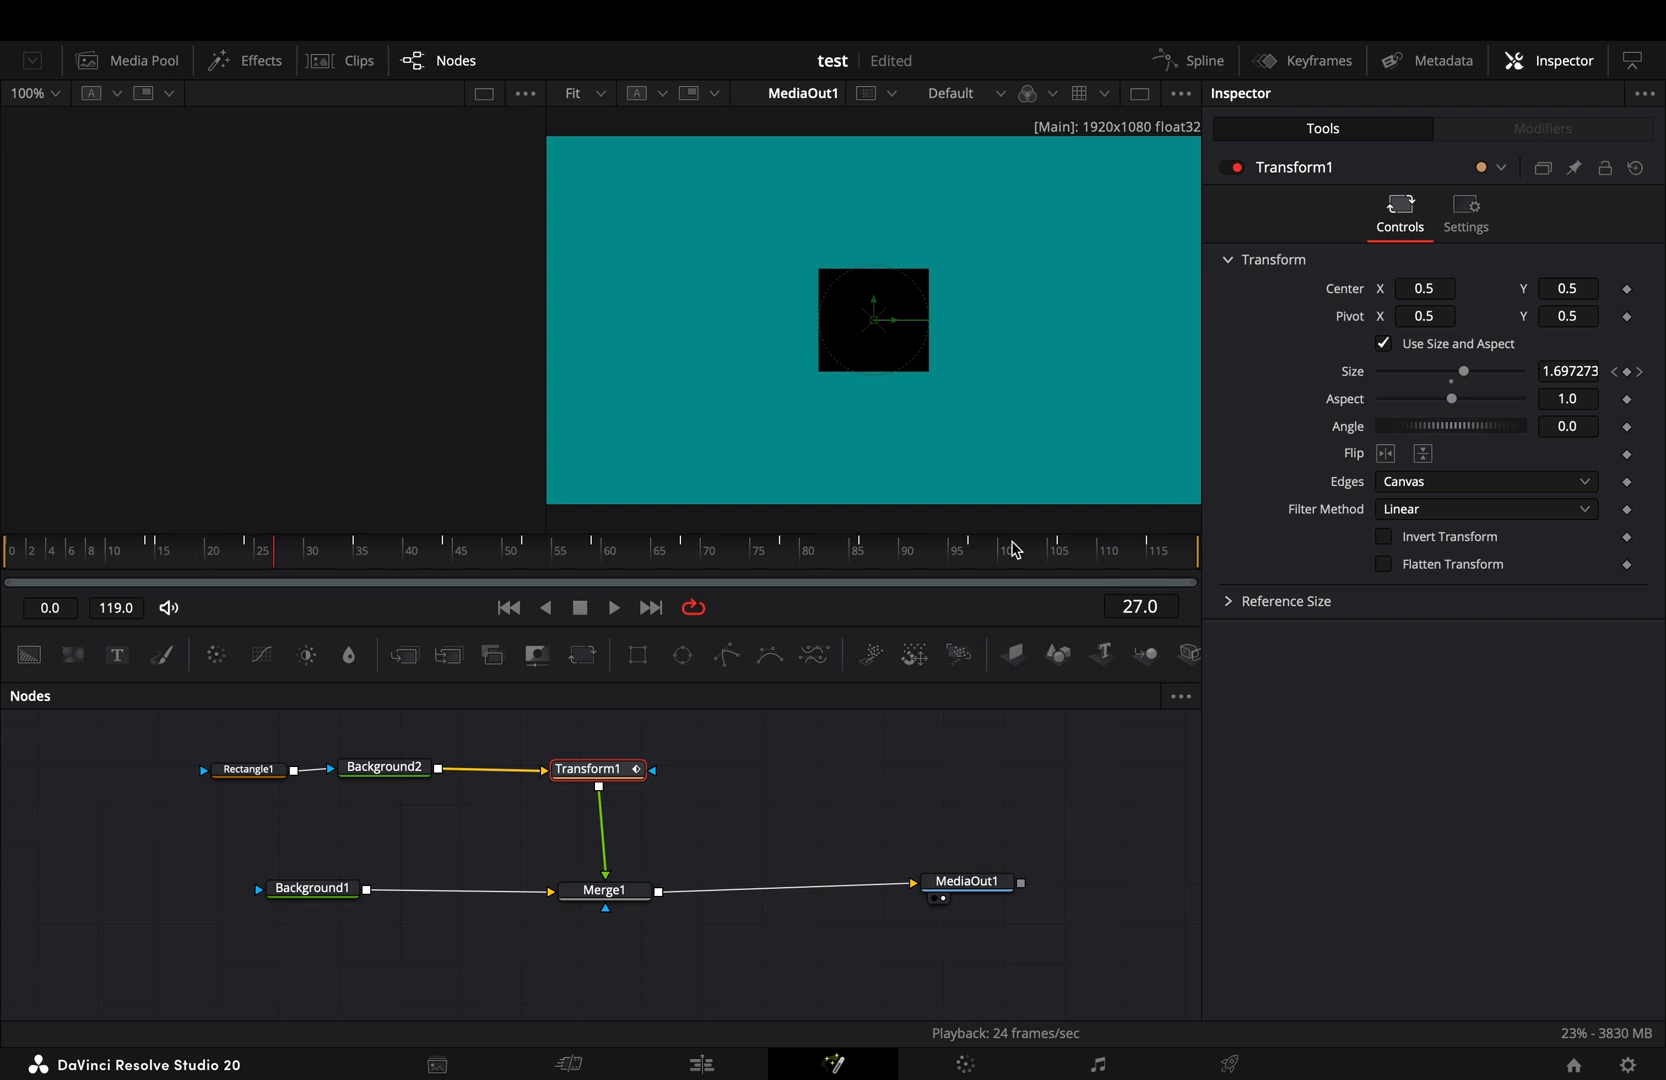
mouse_move(118, 595)
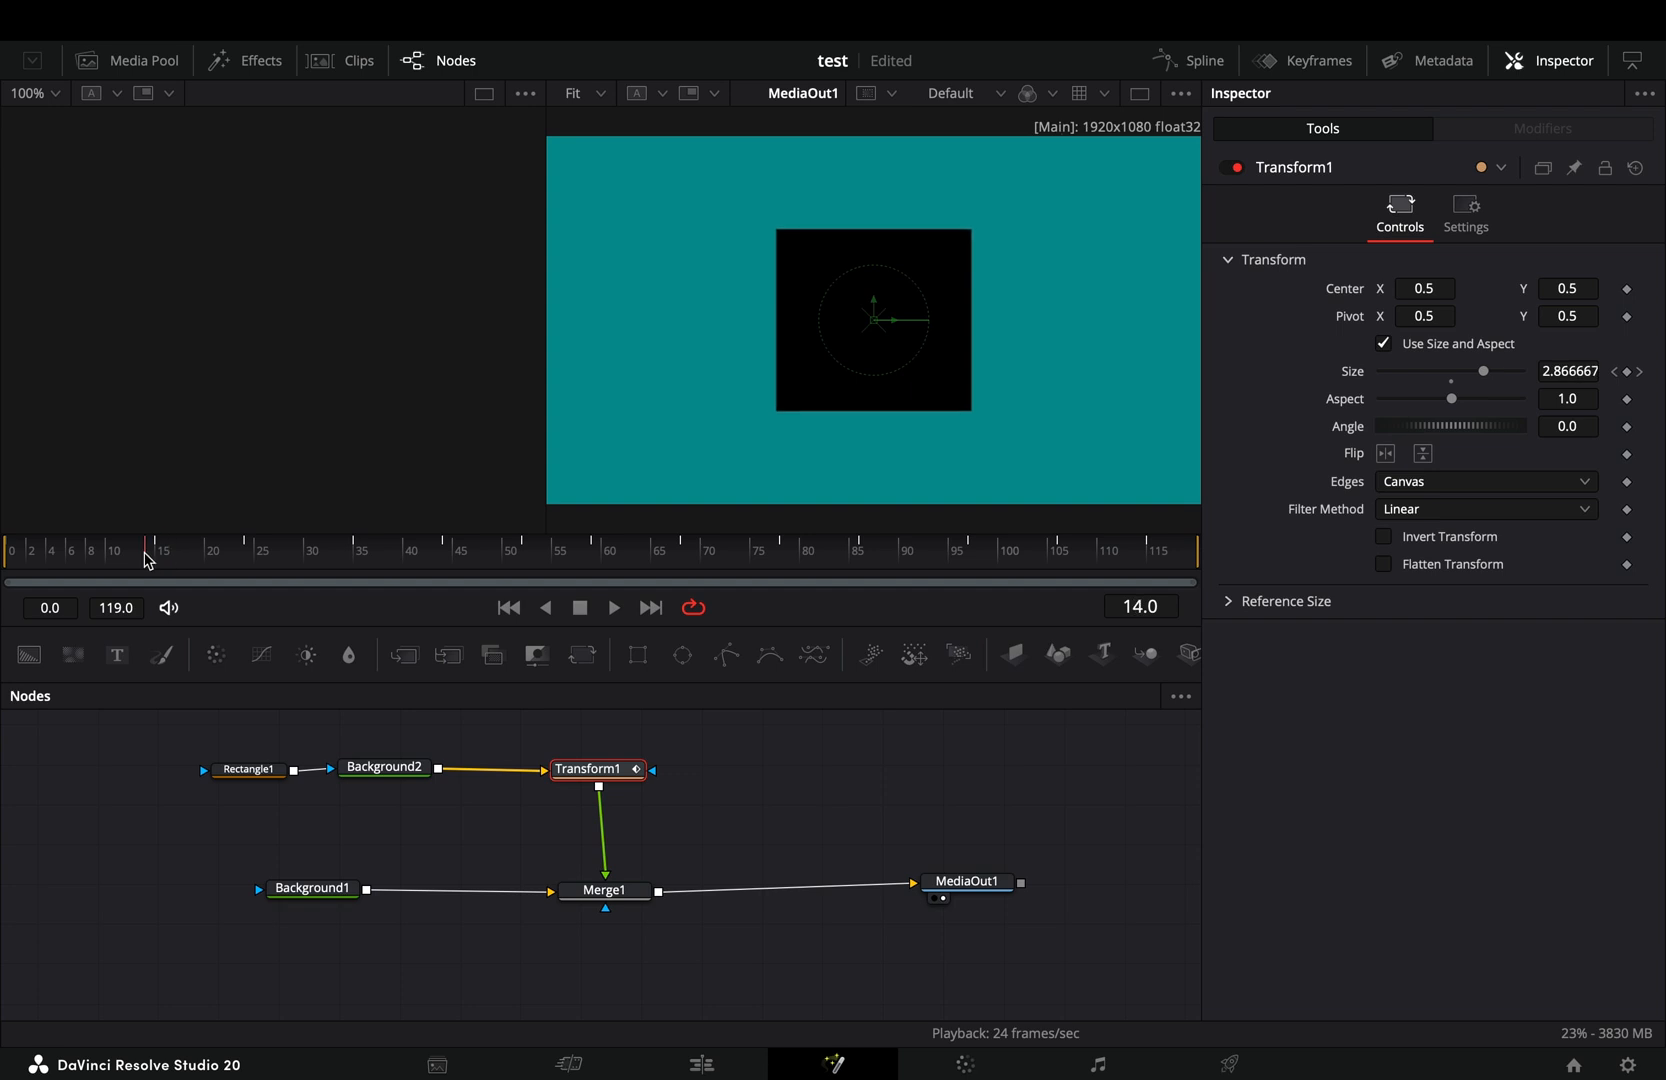
left_click(610, 550)
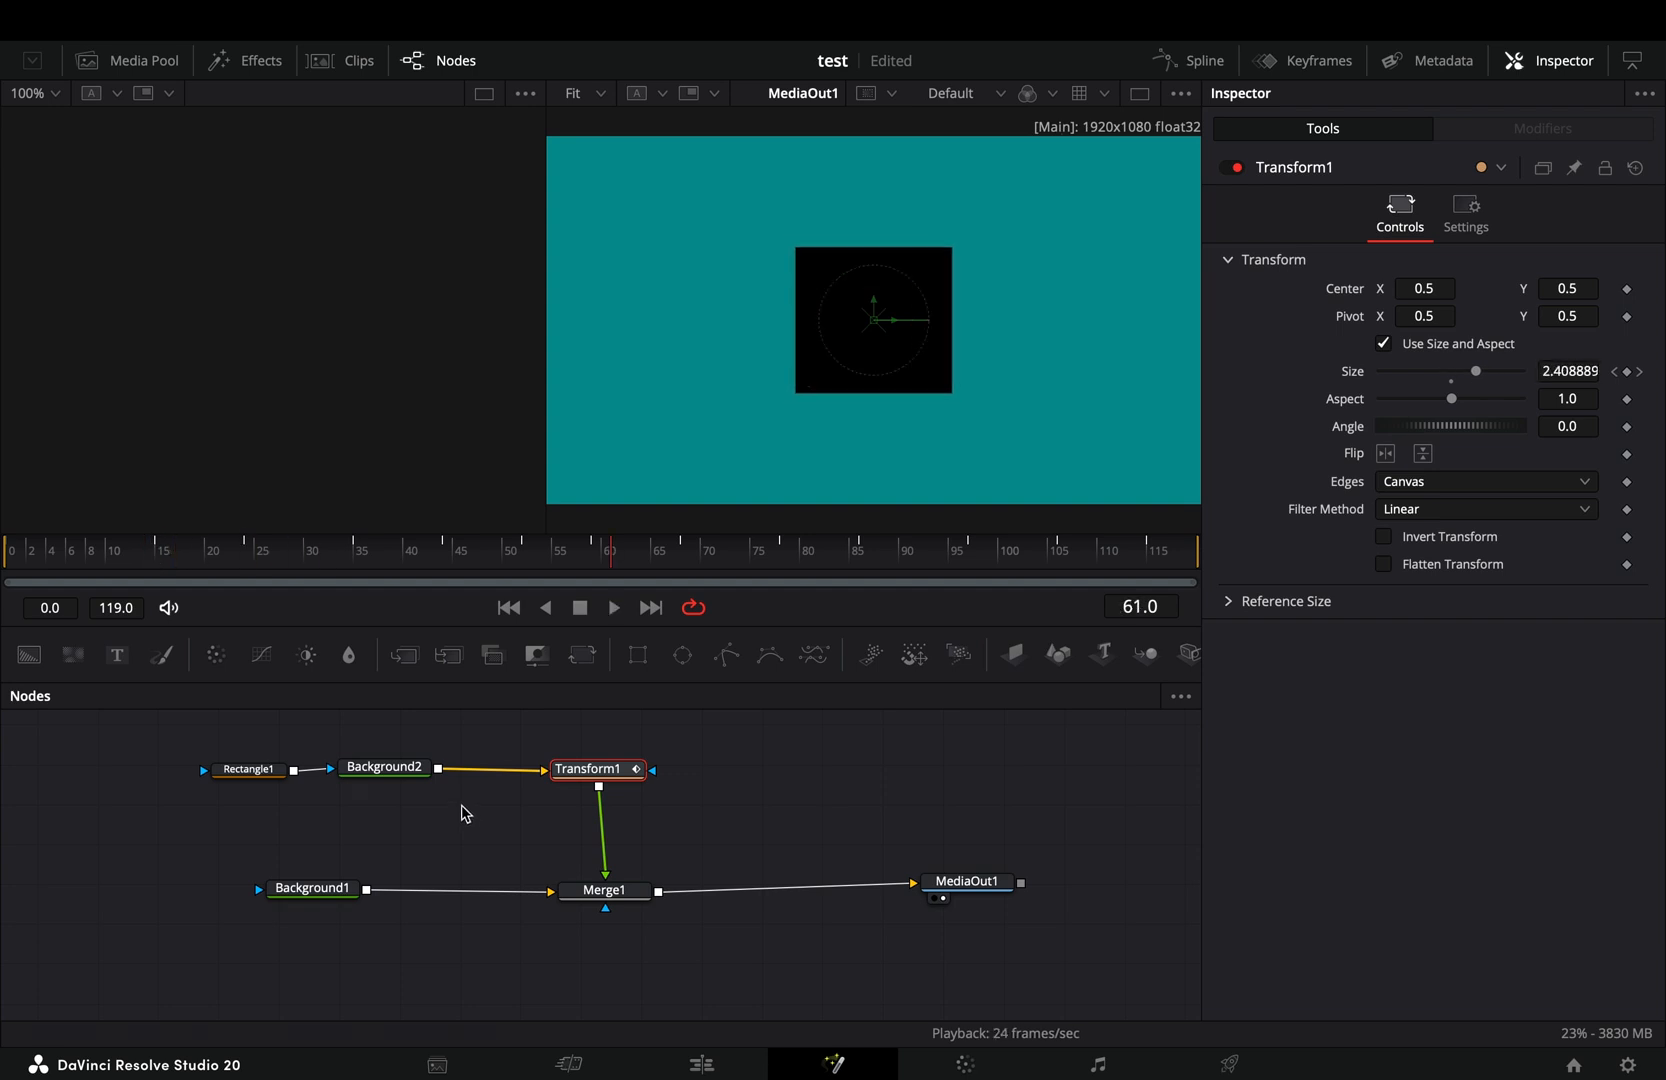
mouse_move(1214, 70)
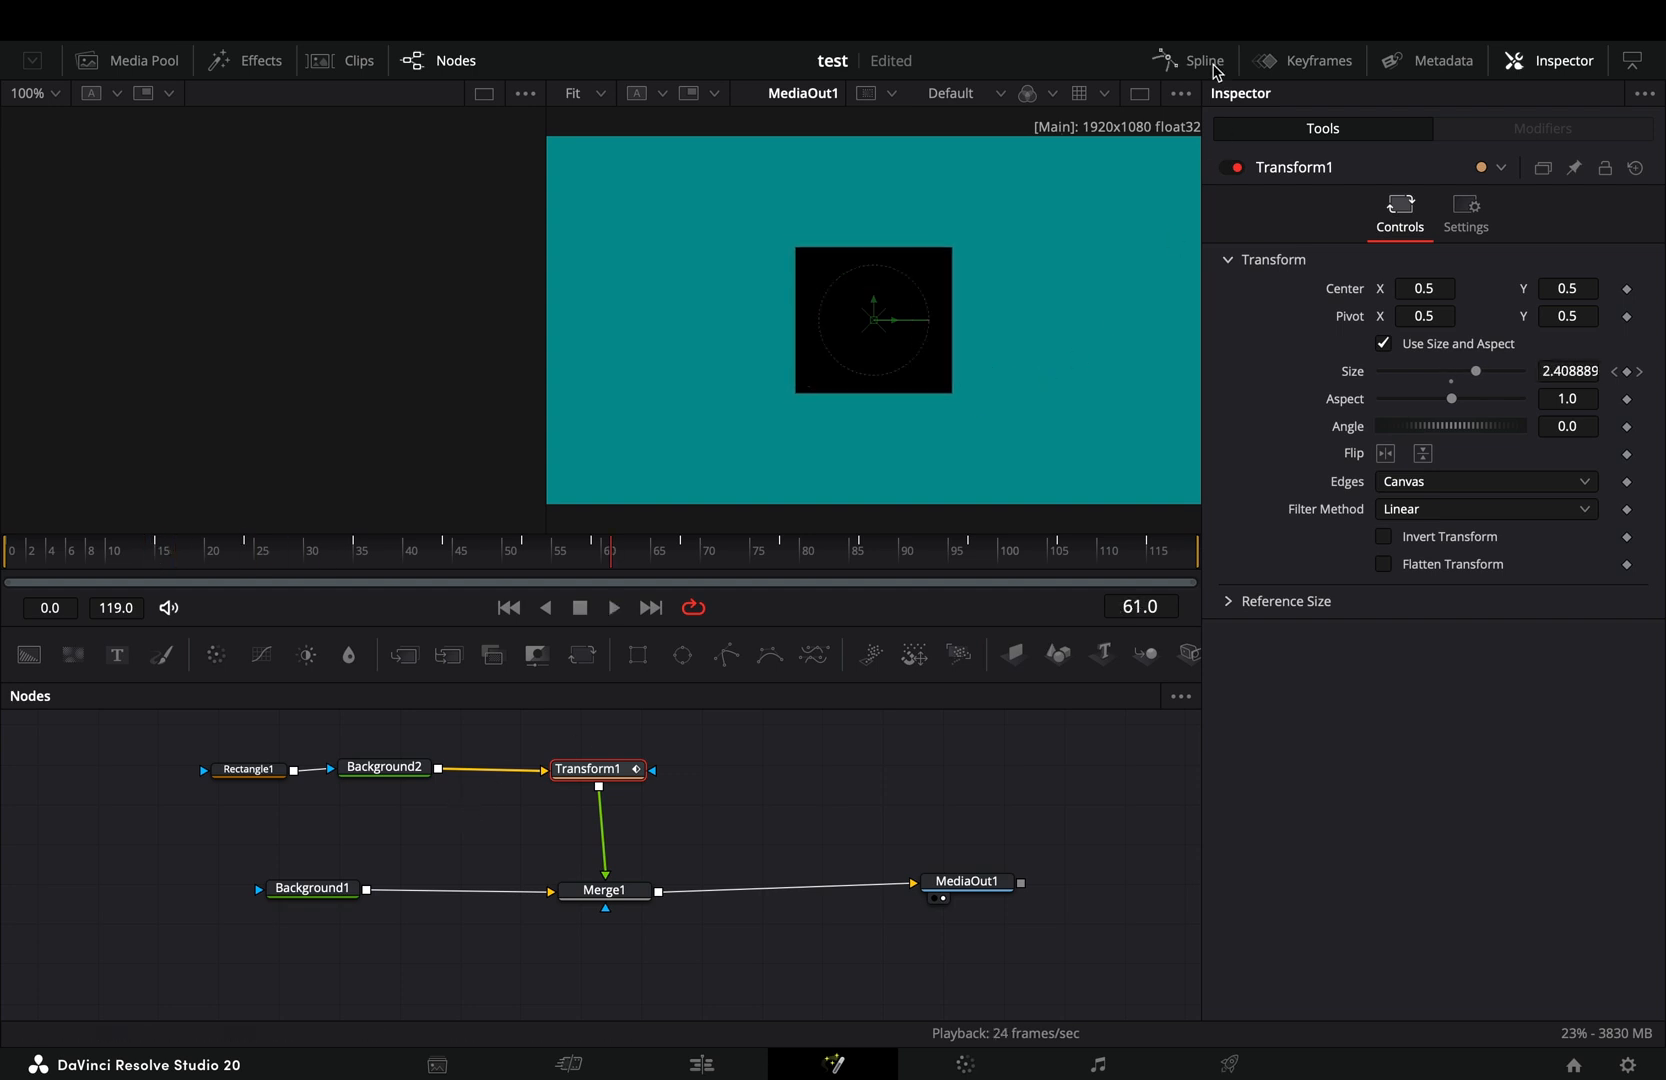
Step: Show Transform1's Size curve in the Spline editor and zoom to fit all keyframes
left_click(1200, 60)
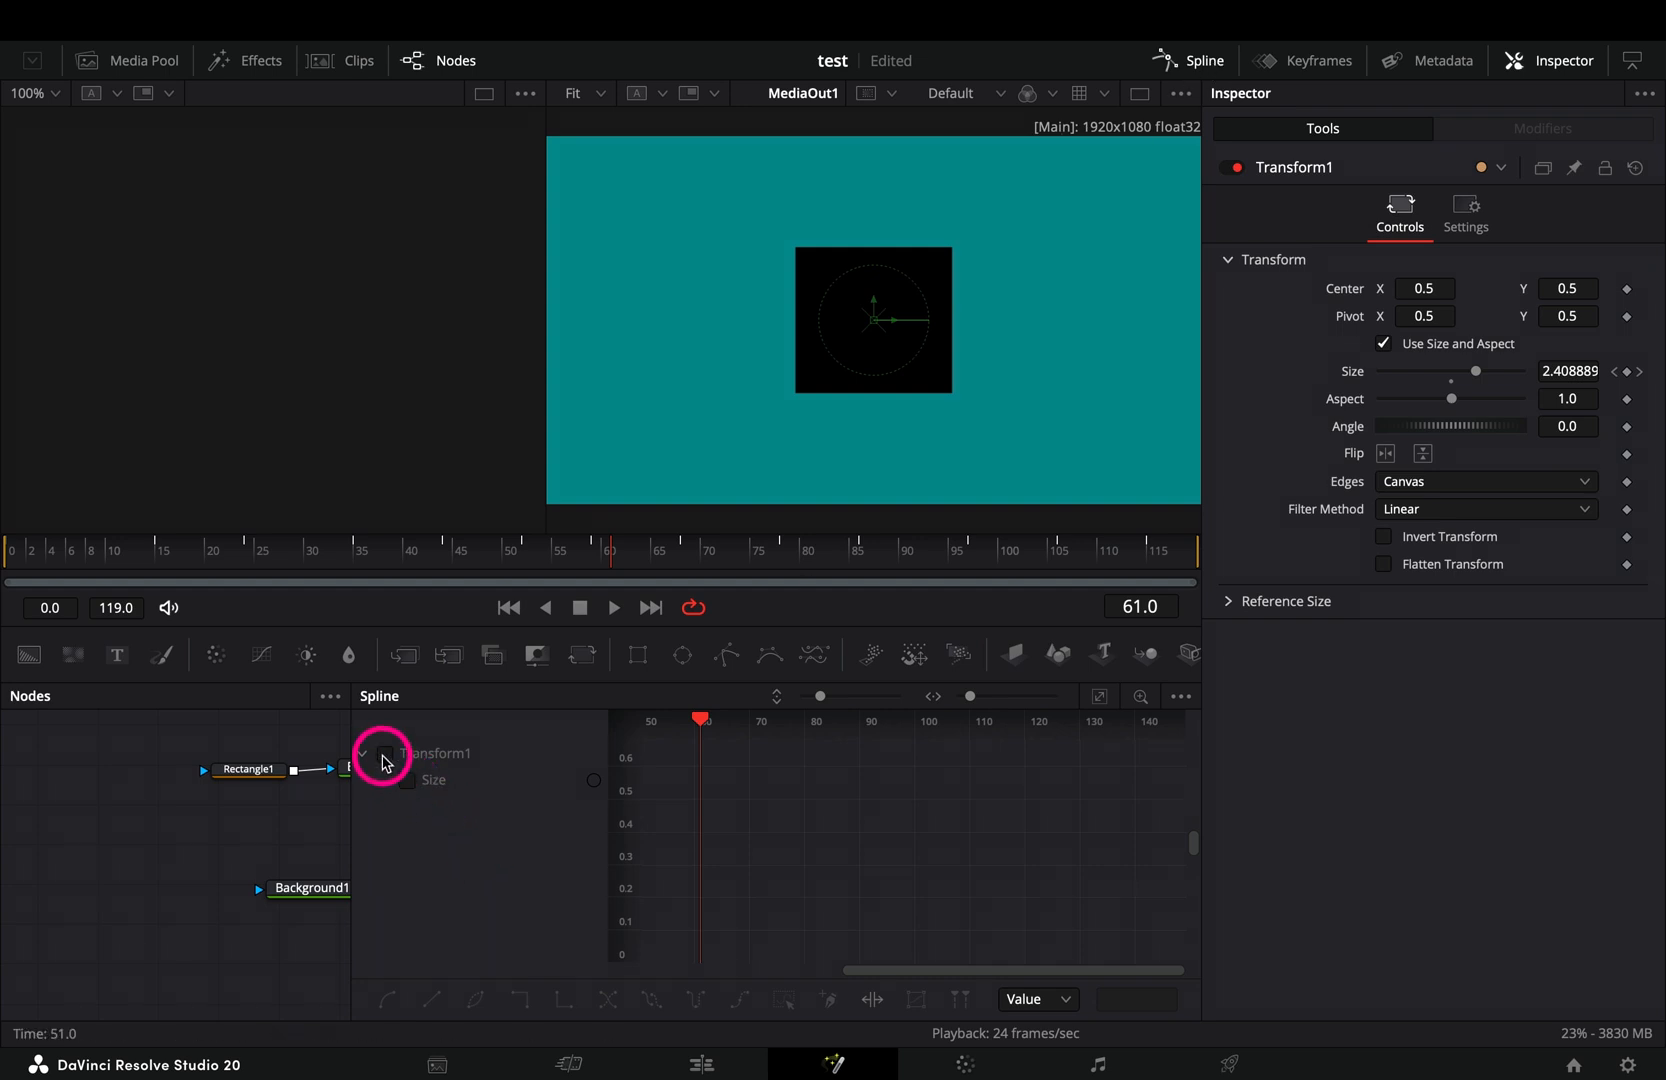
left_click(1099, 696)
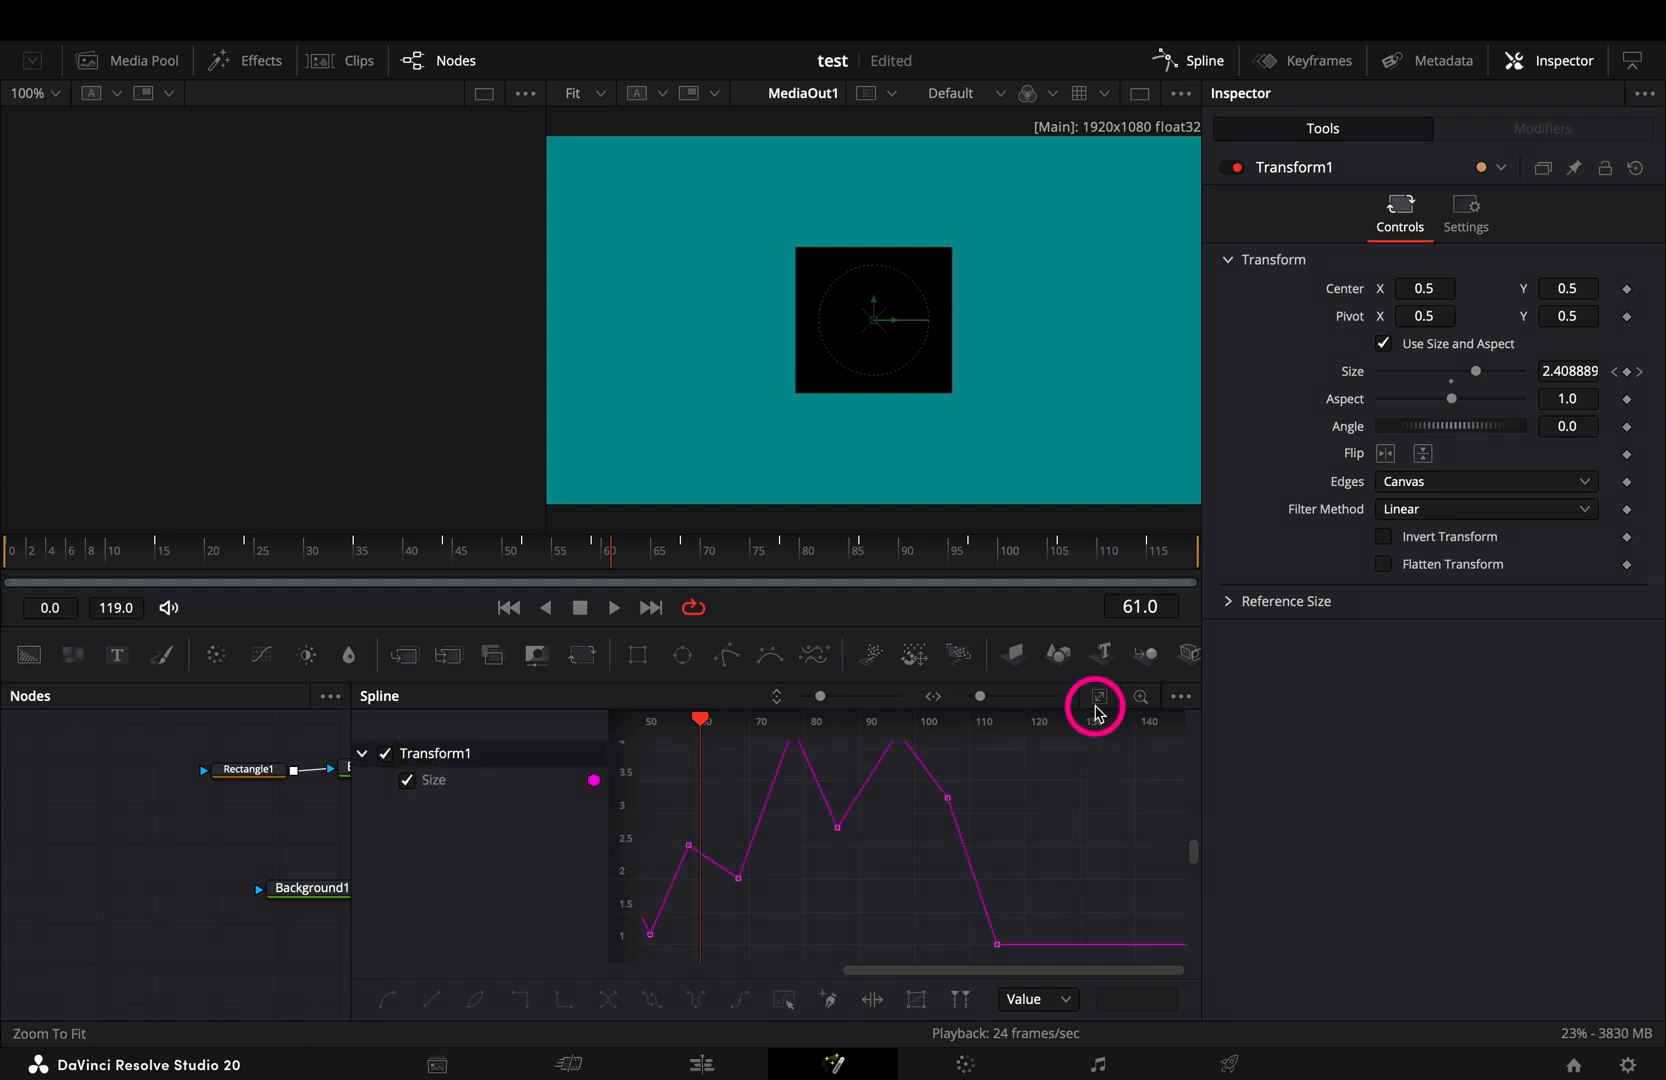
left_click(1098, 696)
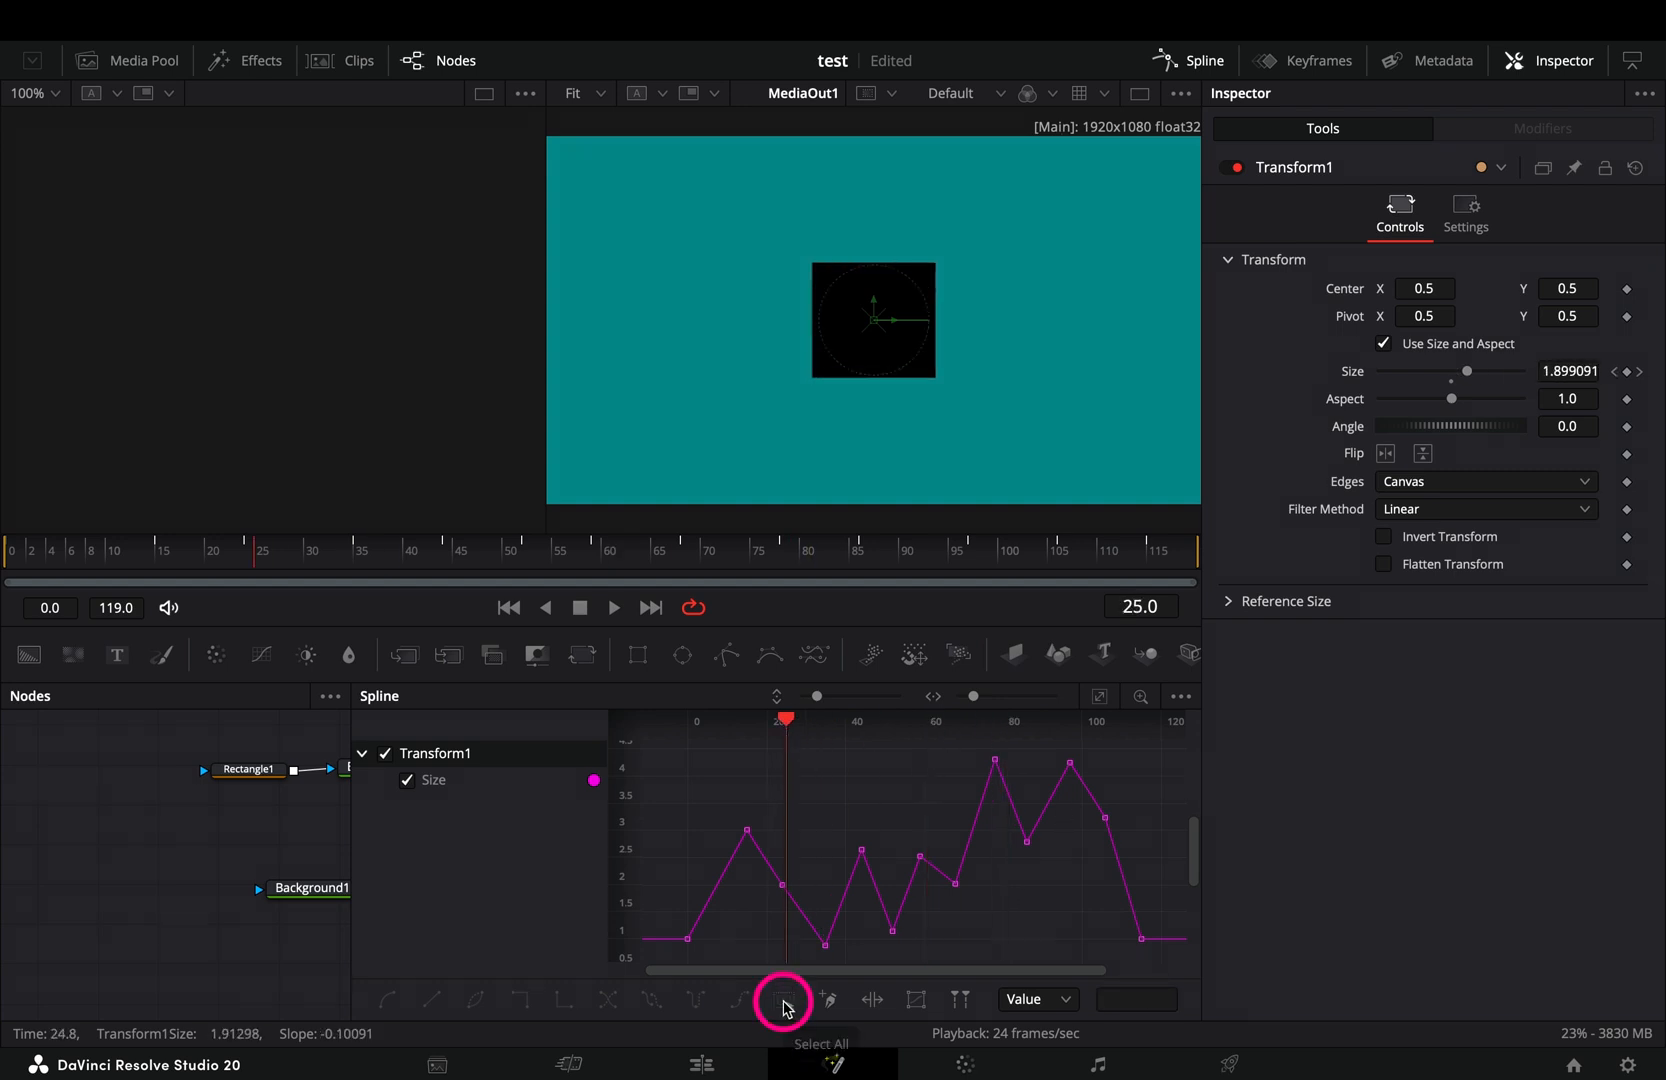
Step: Select all Size keyframes and apply Step In to turn them into holds
left_click(785, 1000)
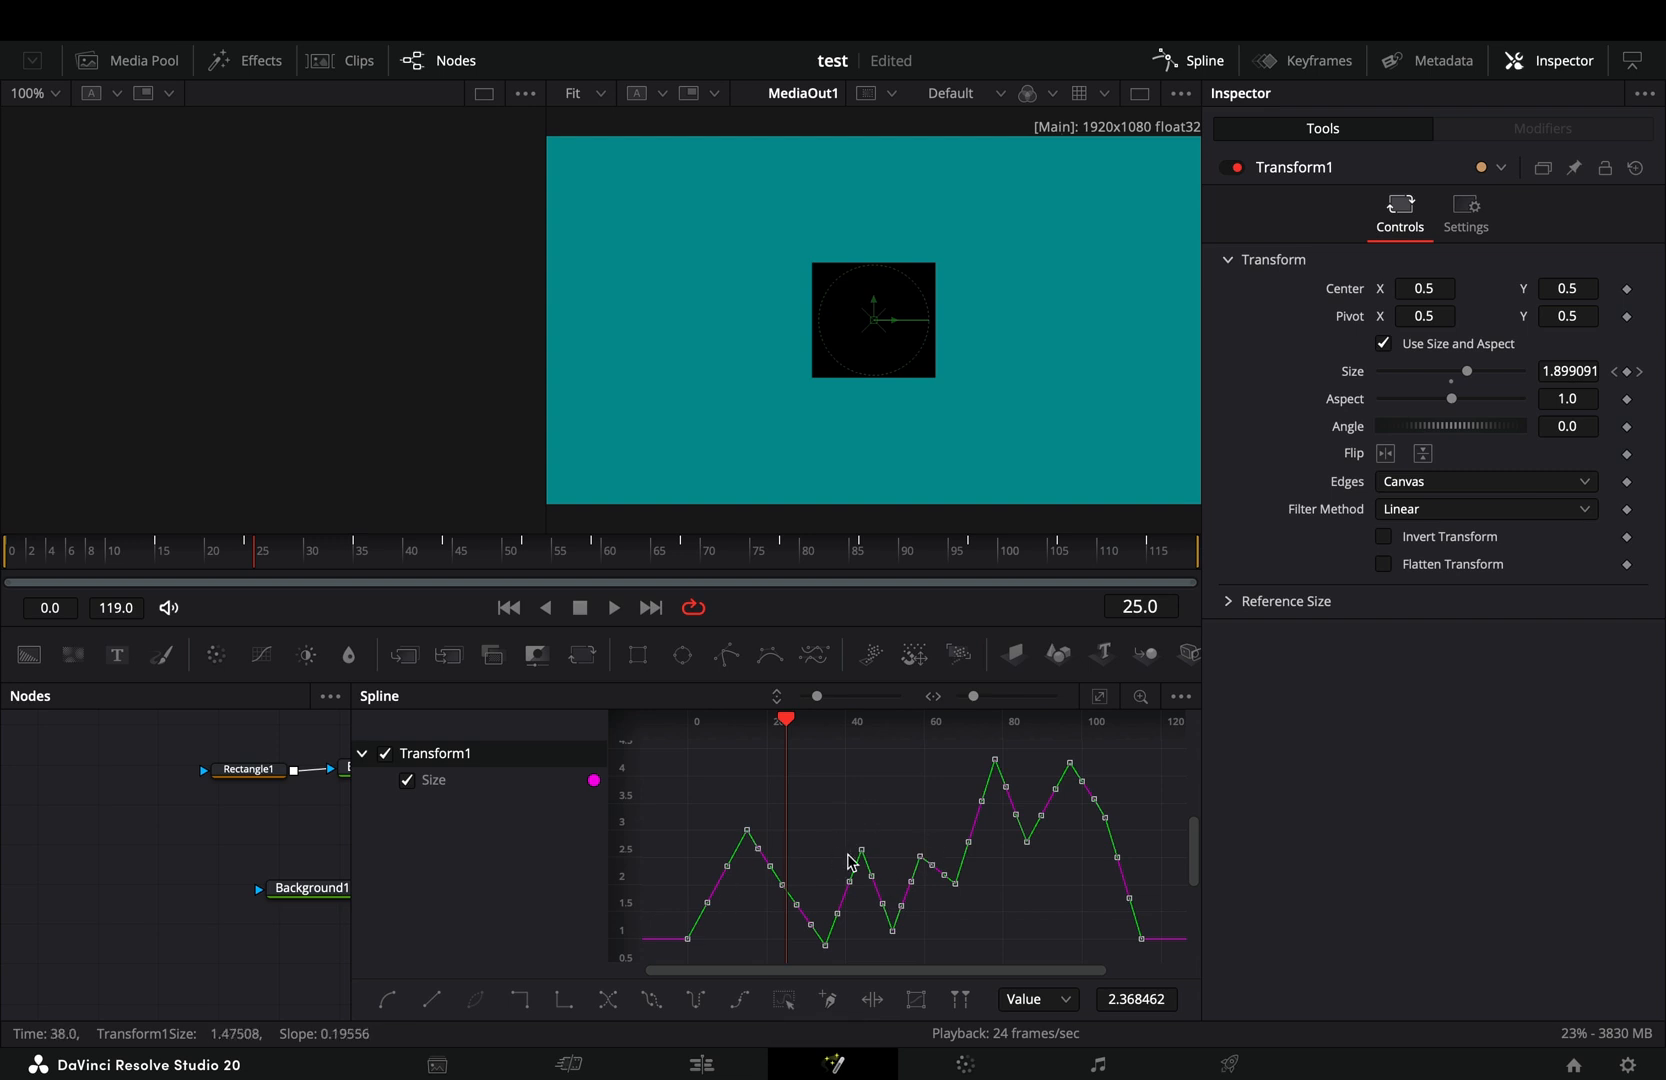
left_click(518, 1001)
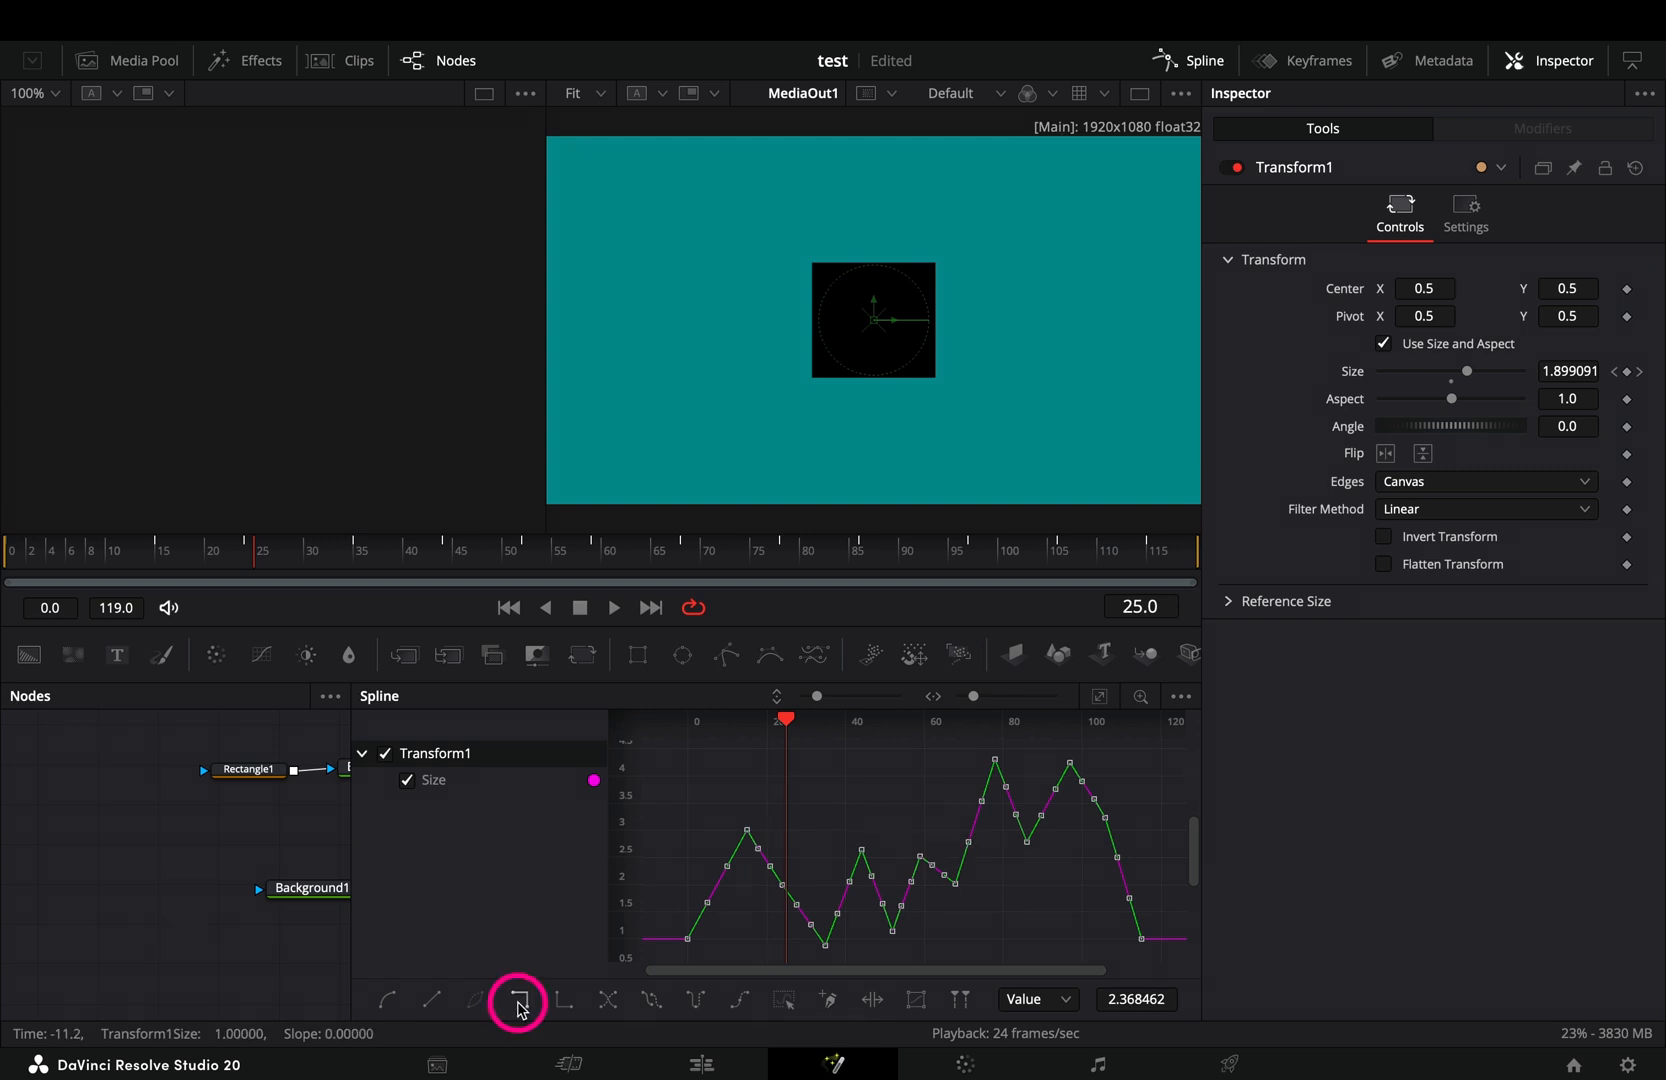
mouse_move(520, 1002)
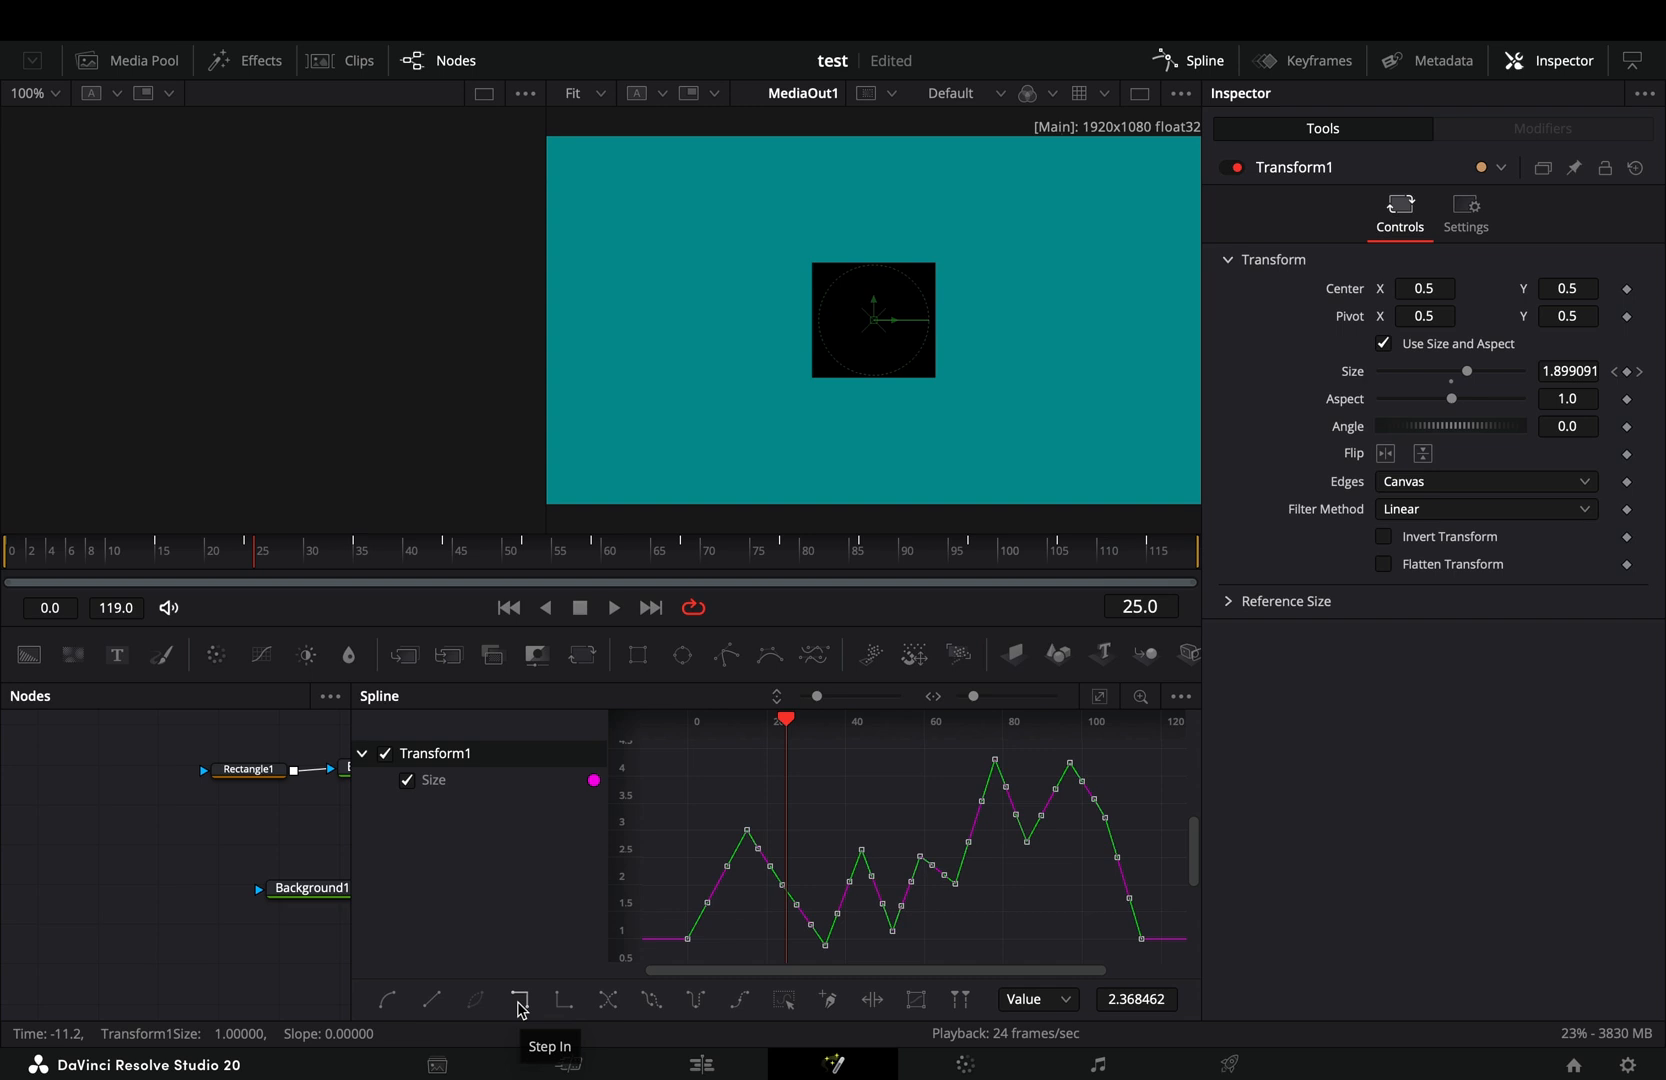